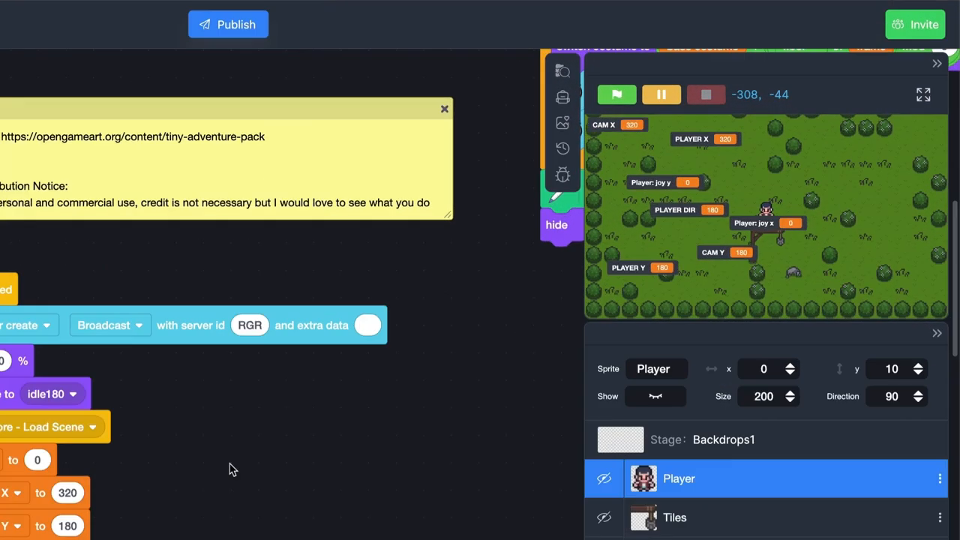
# Hide the variable readouts so only the running adventure game shows on the stage.
pyautogui.click(924, 93)
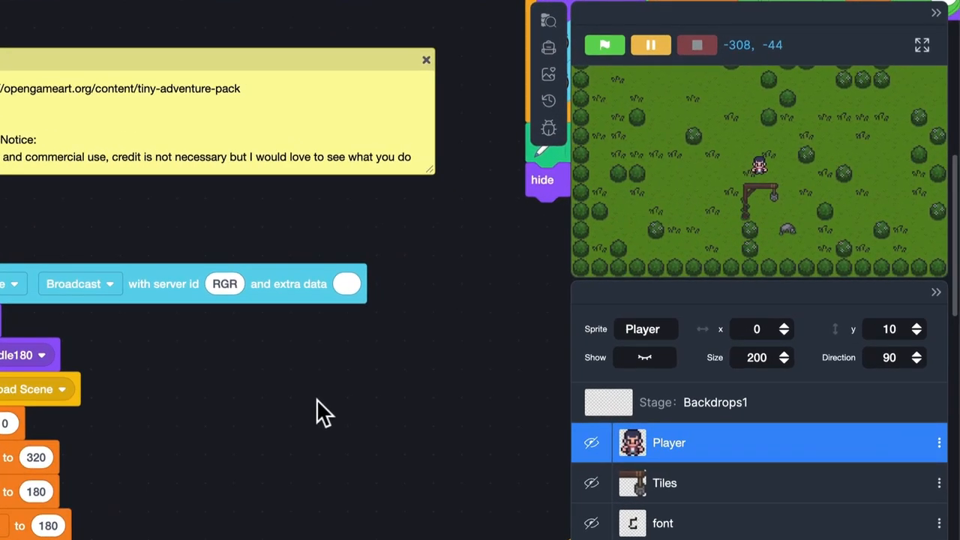
pyautogui.moveTo(450, 256)
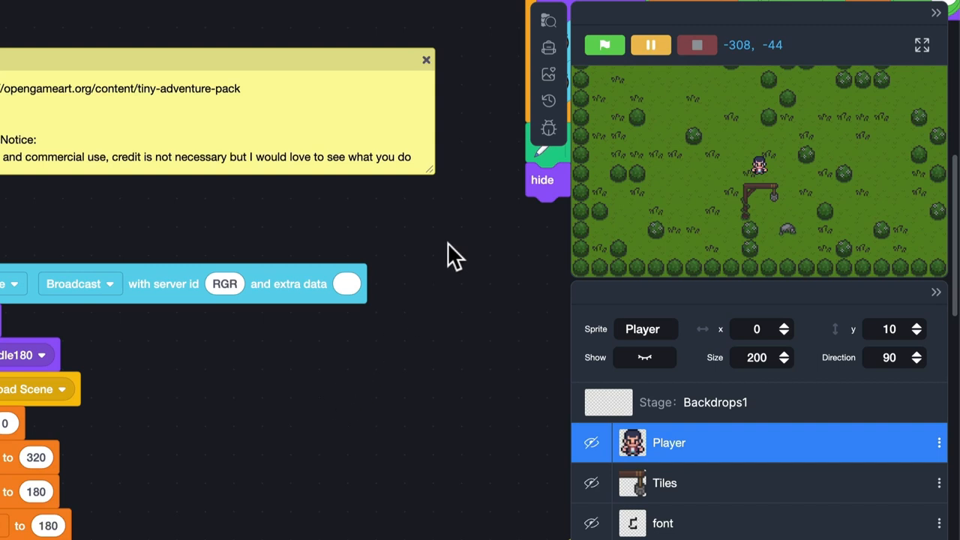
# Show Debug Tools with Global variables, lists and the Player sprite's private variables expanded.
pyautogui.click(549, 129)
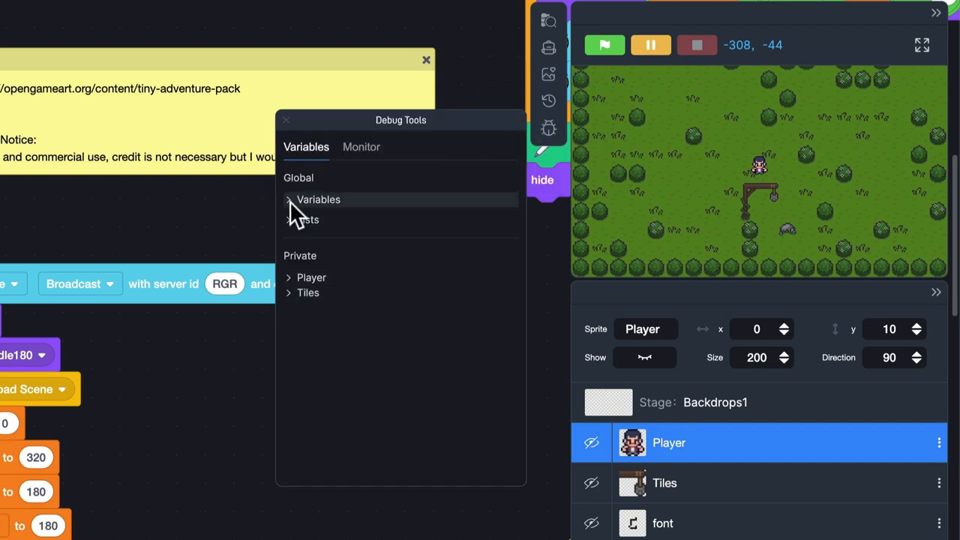
pyautogui.click(288, 200)
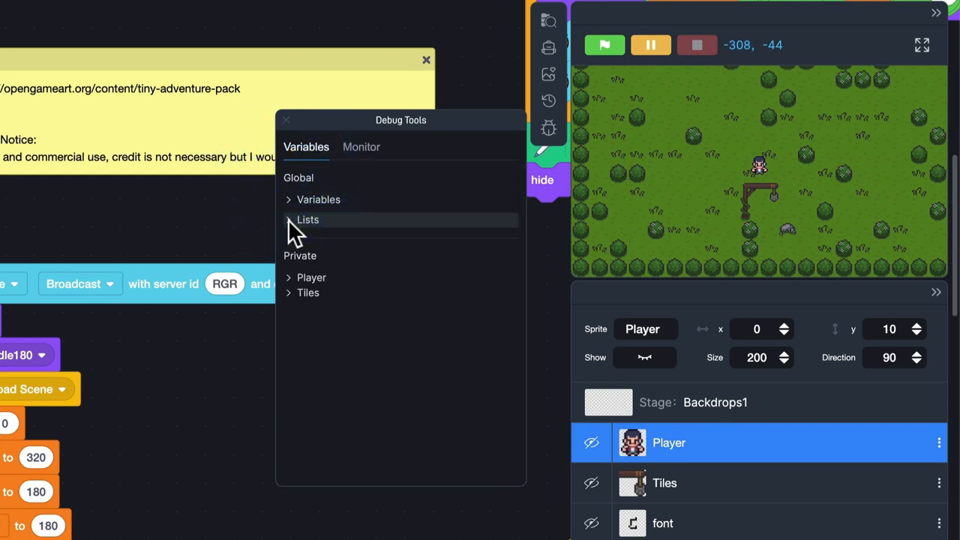
pyautogui.click(288, 219)
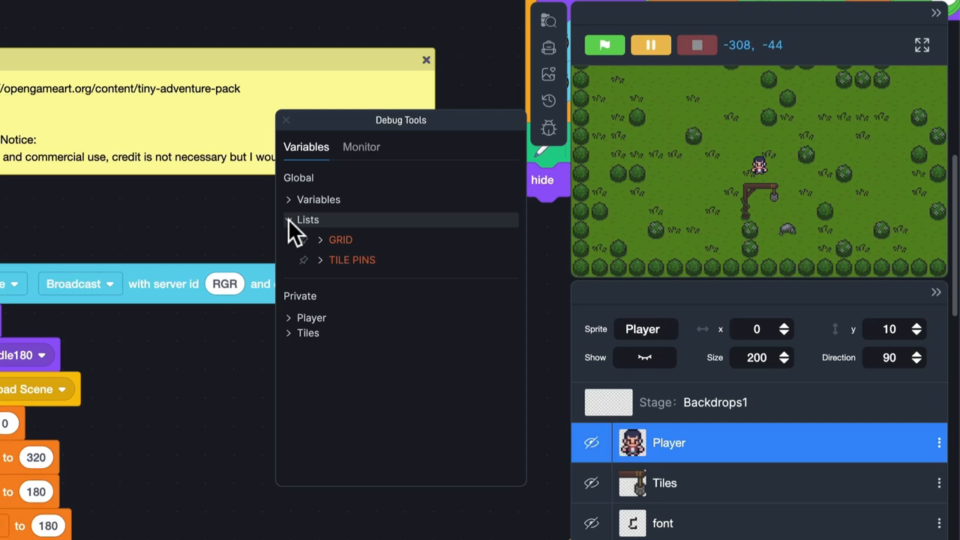
pyautogui.click(288, 276)
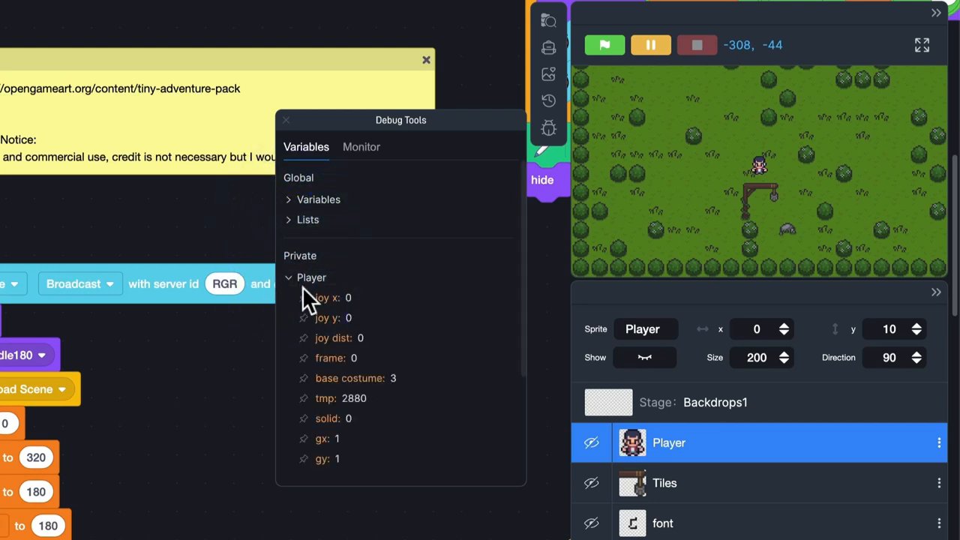
pyautogui.click(288, 276)
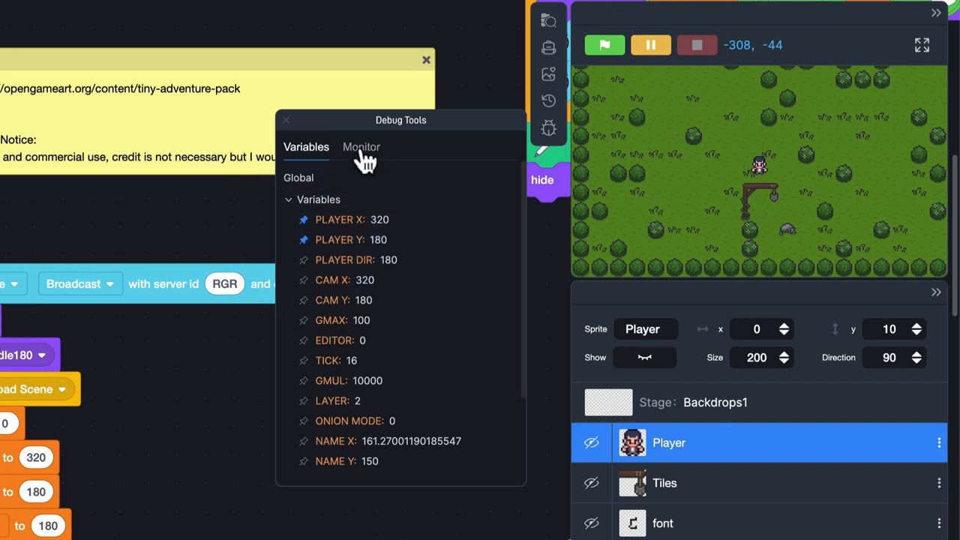
# View the pinned PLAYER X and PLAYER Y values in the Monitor, then move to the ten-clone project.
pyautogui.click(360, 148)
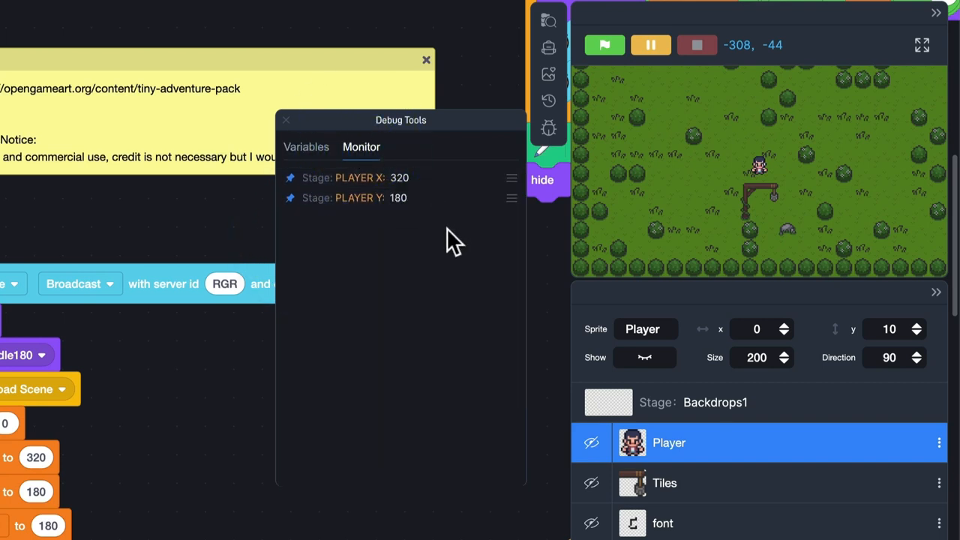
pyautogui.click(603, 45)
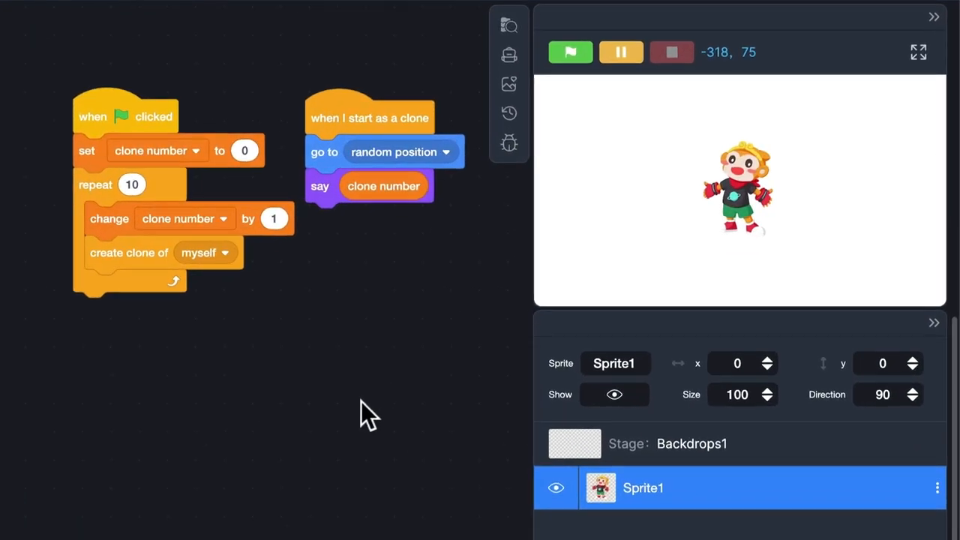
pyautogui.moveTo(372, 315)
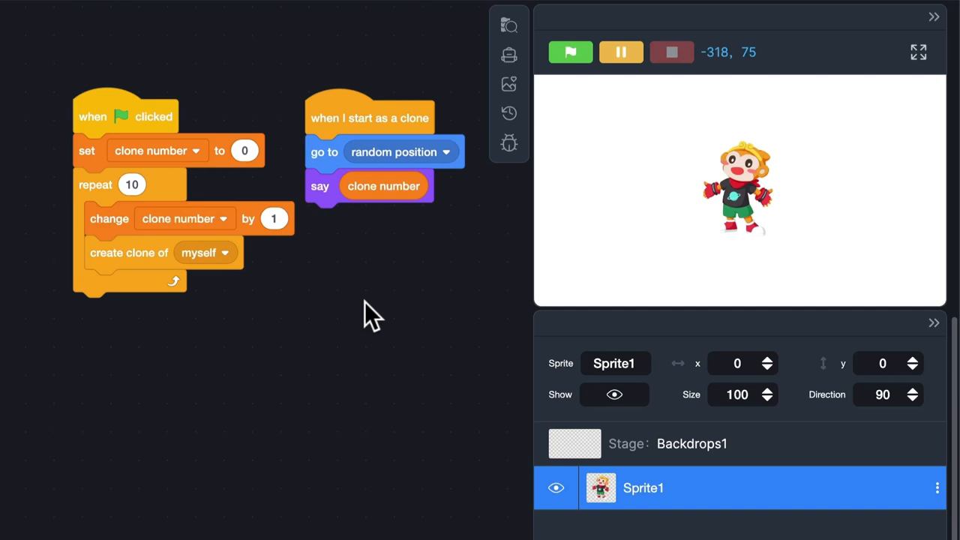
pyautogui.moveTo(432, 264)
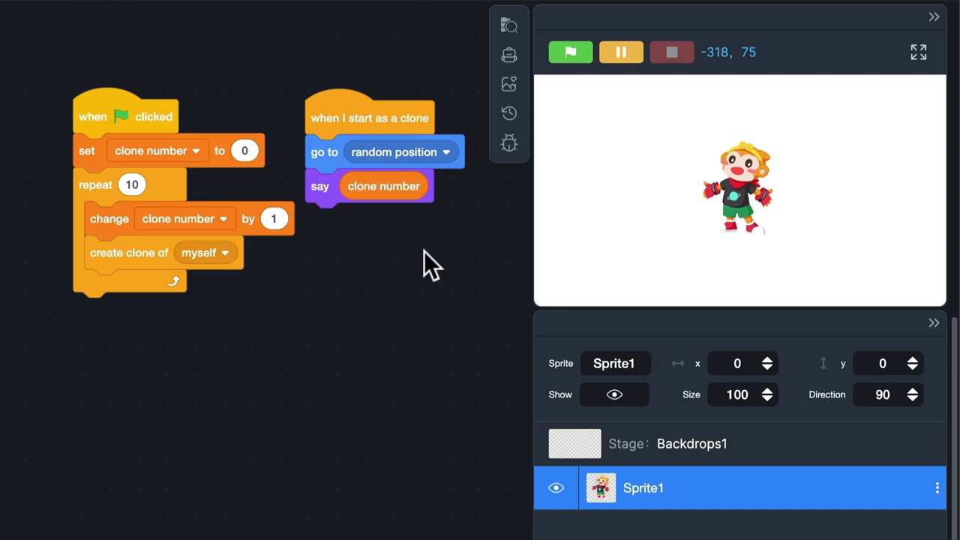
pyautogui.moveTo(399, 222)
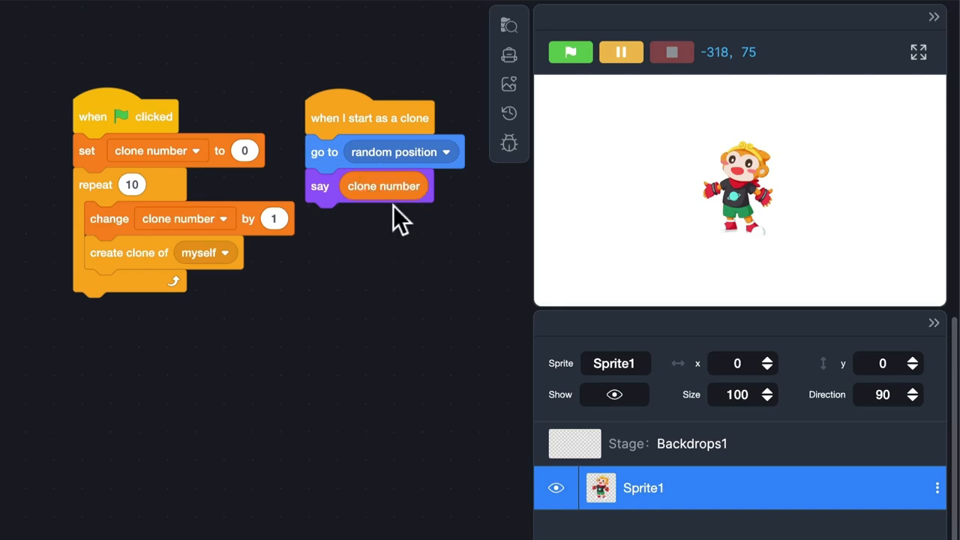
# Start the project with the green flag so ten numbered clones scatter across the stage.
pyautogui.click(570, 51)
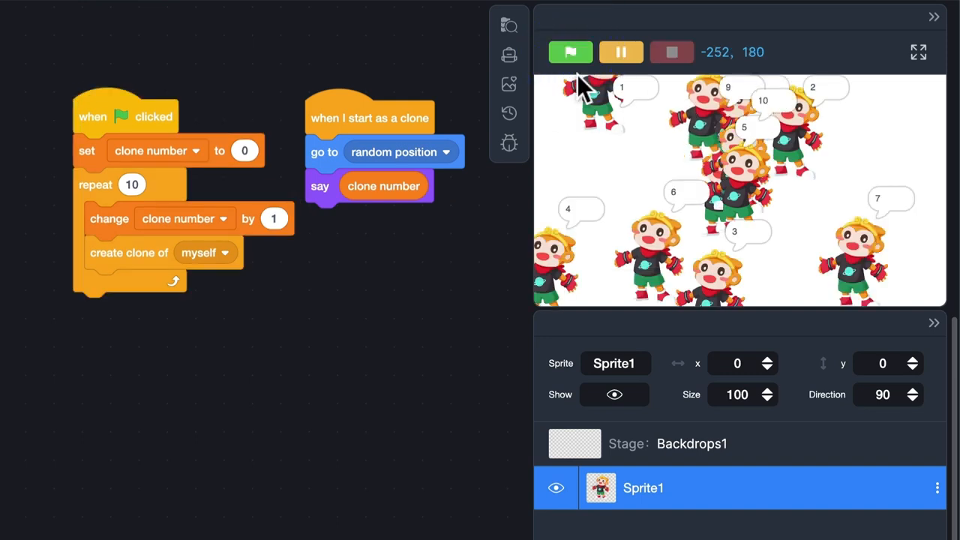
pyautogui.moveTo(541, 177)
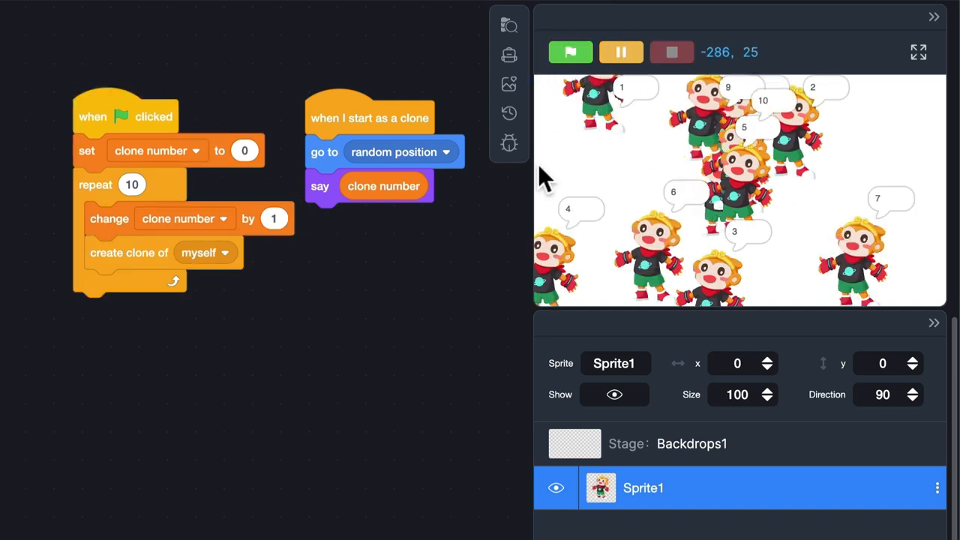
# Monitor Sprite1's pinned clone number (10) and expand every clone's own value, 1 to 10.
pyautogui.click(509, 144)
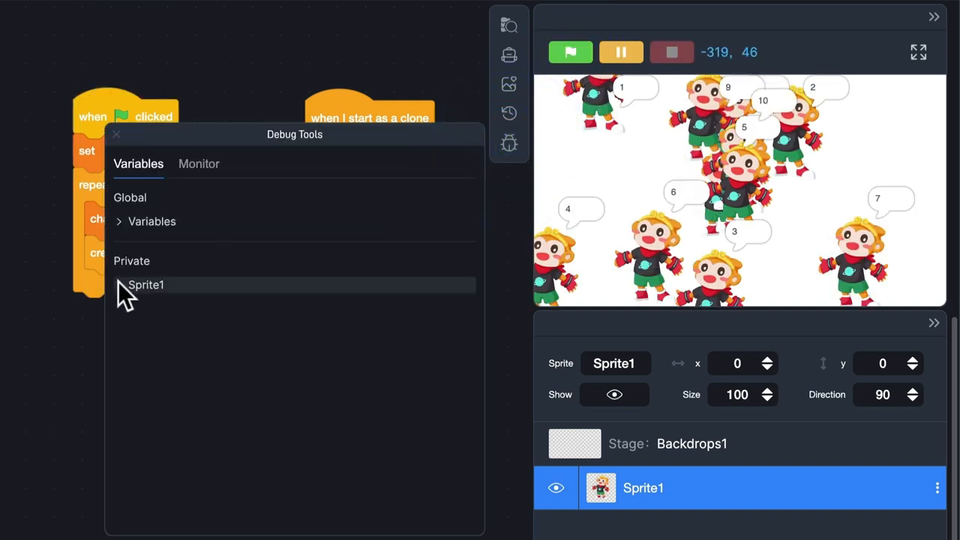
pyautogui.click(146, 285)
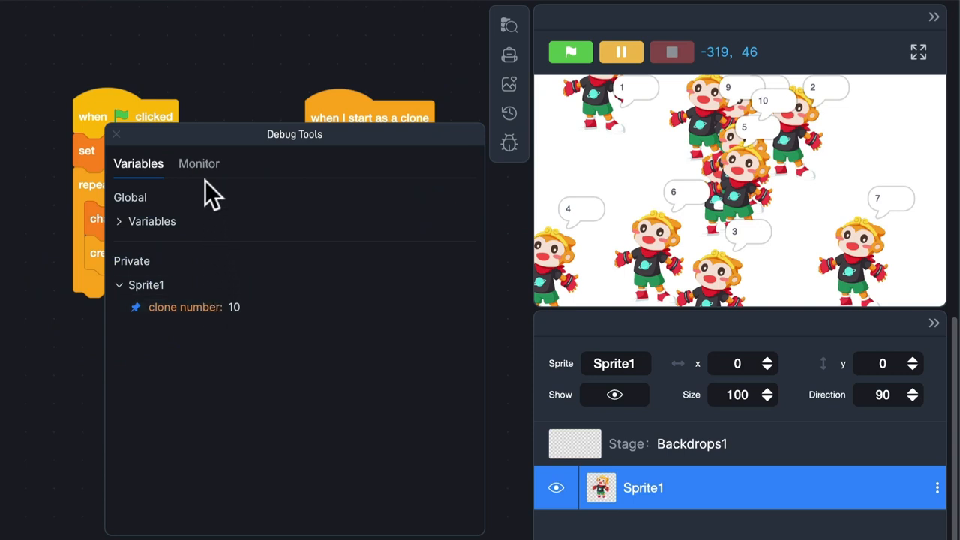
pyautogui.click(198, 163)
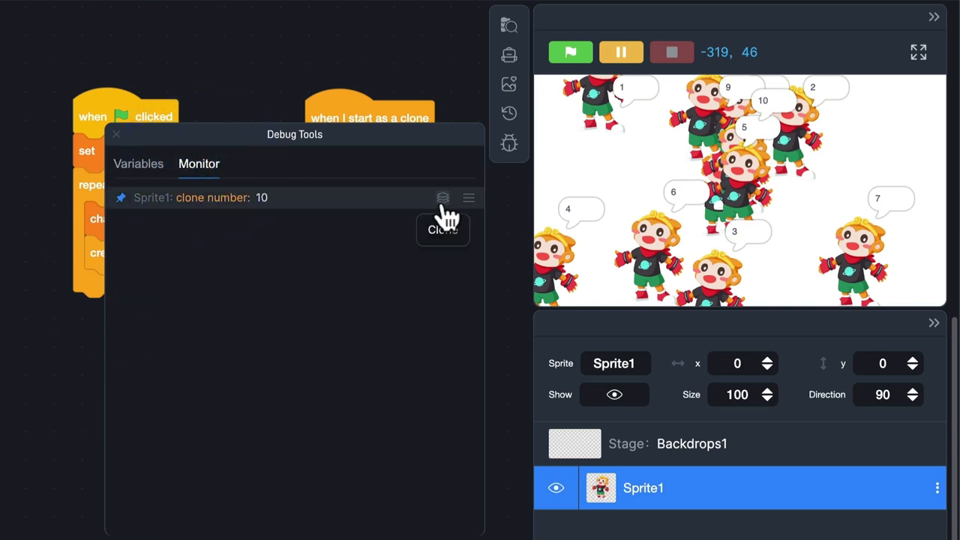
pyautogui.click(442, 198)
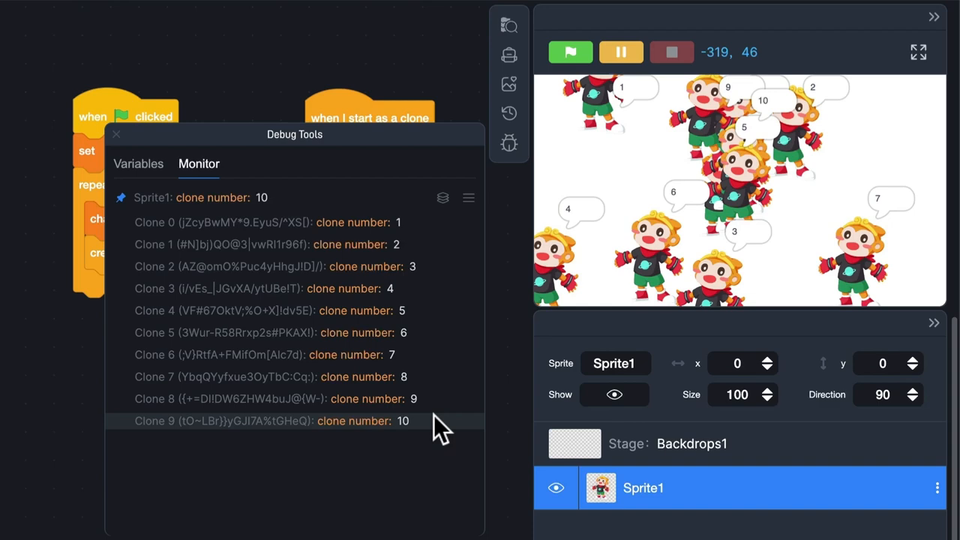
pyautogui.moveTo(412, 453)
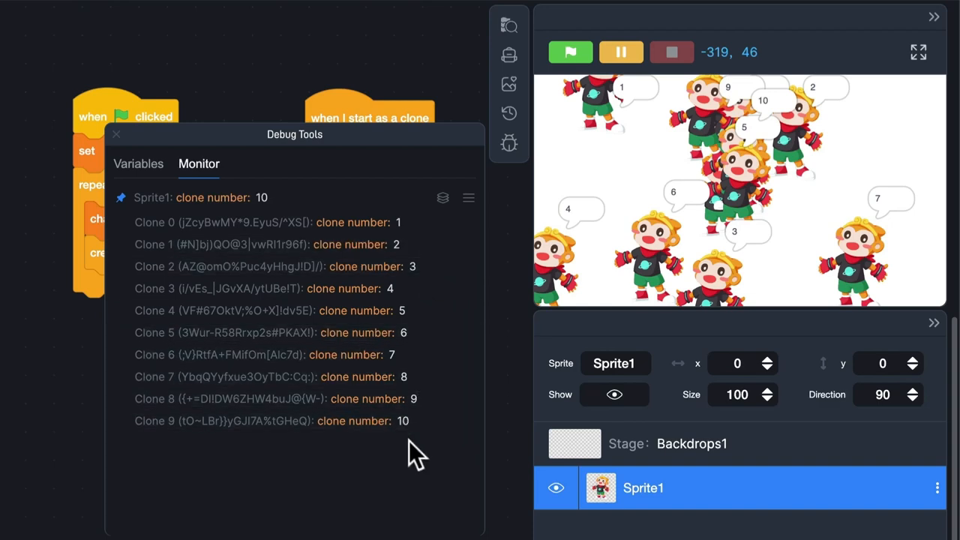
pyautogui.moveTo(405, 454)
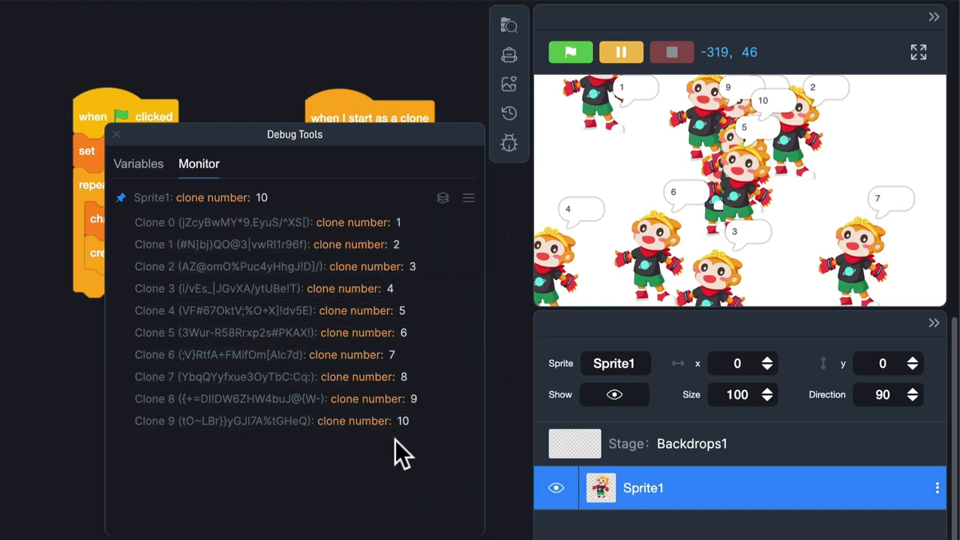